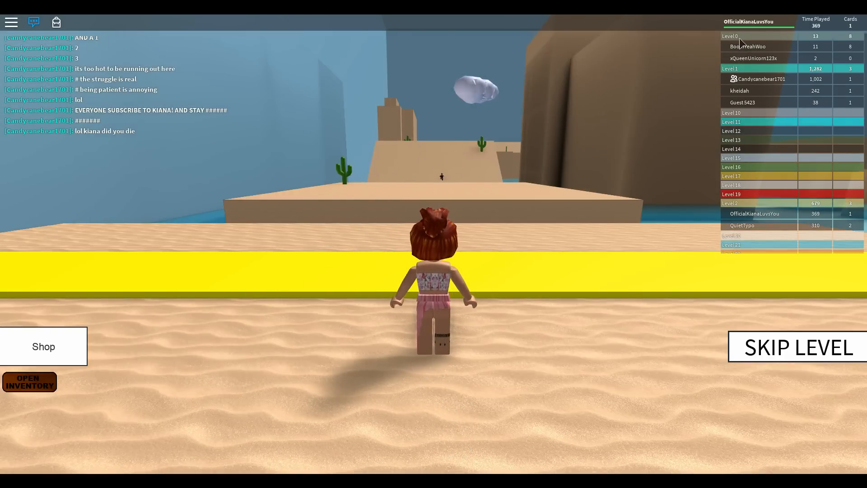
mouse_move(592, 269)
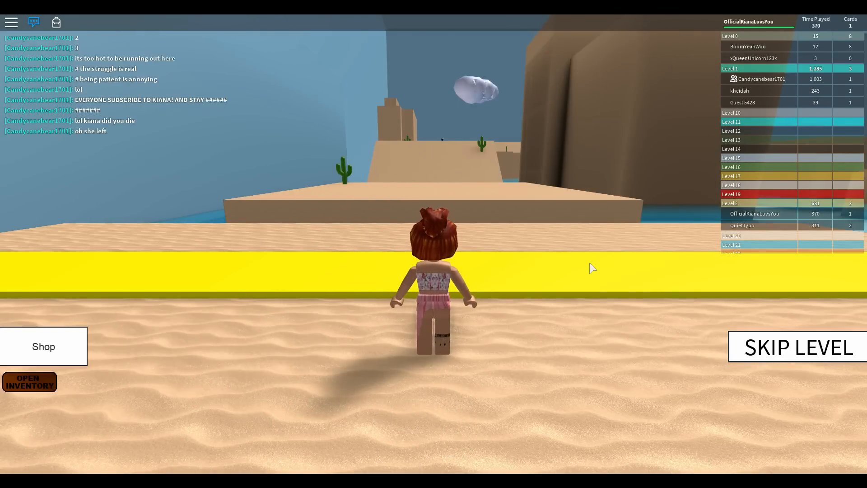
Step: Run and jump the avatar along the pink beams to reach Level 3's purple floor
click(32, 22)
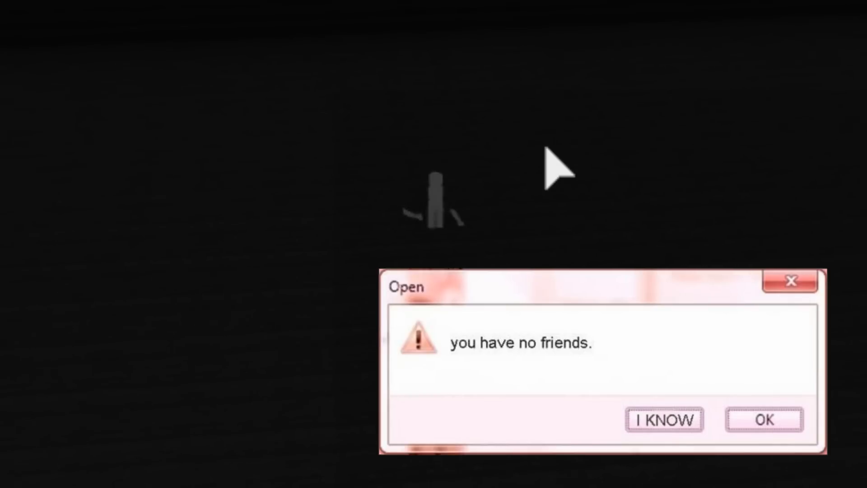
click(763, 418)
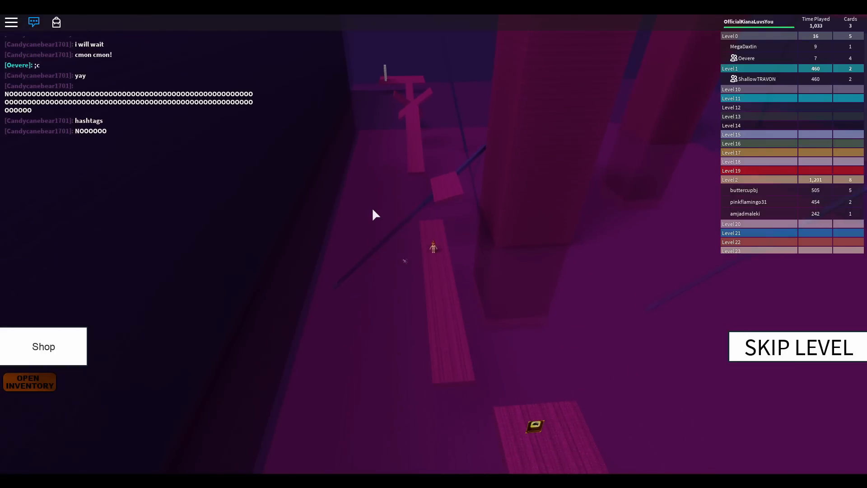
mouse_move(347, 224)
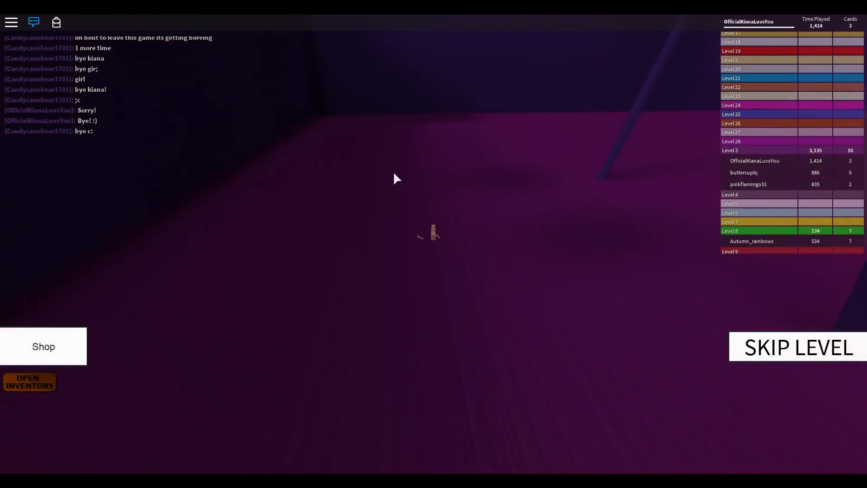
click(795, 347)
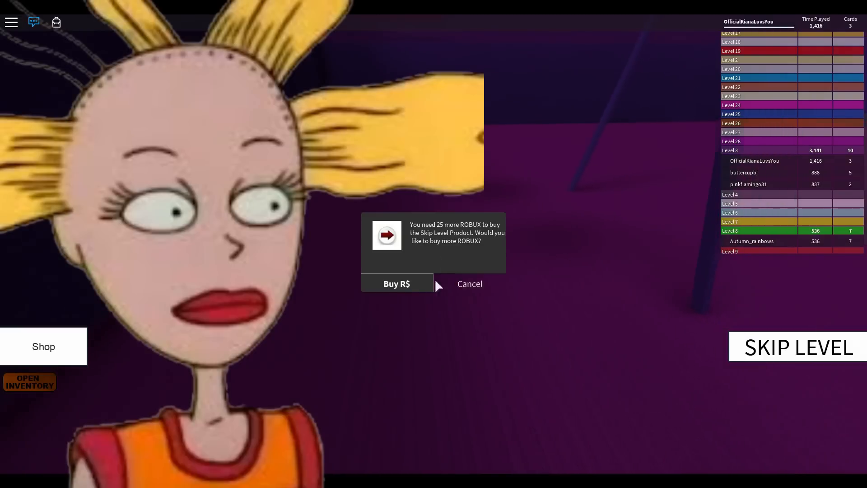
click(469, 283)
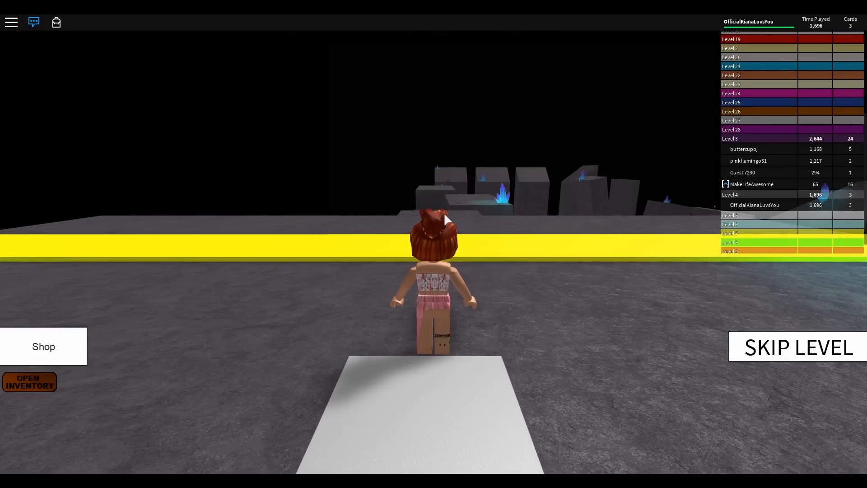
mouse_move(437, 206)
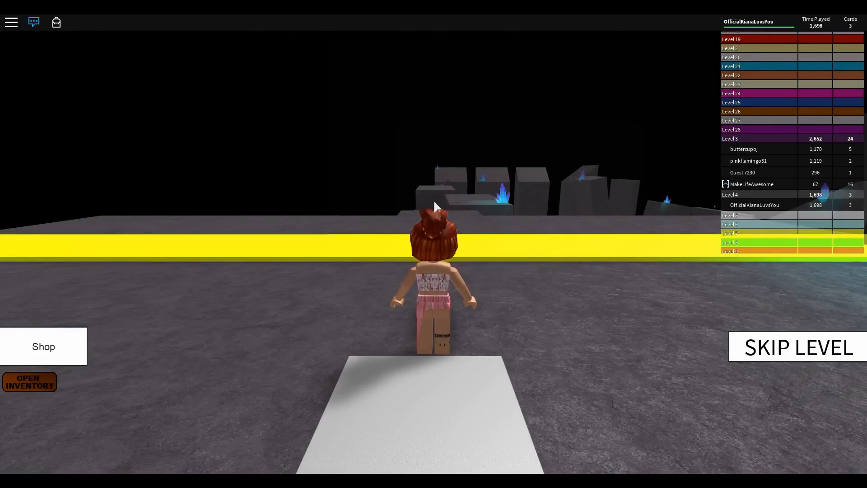